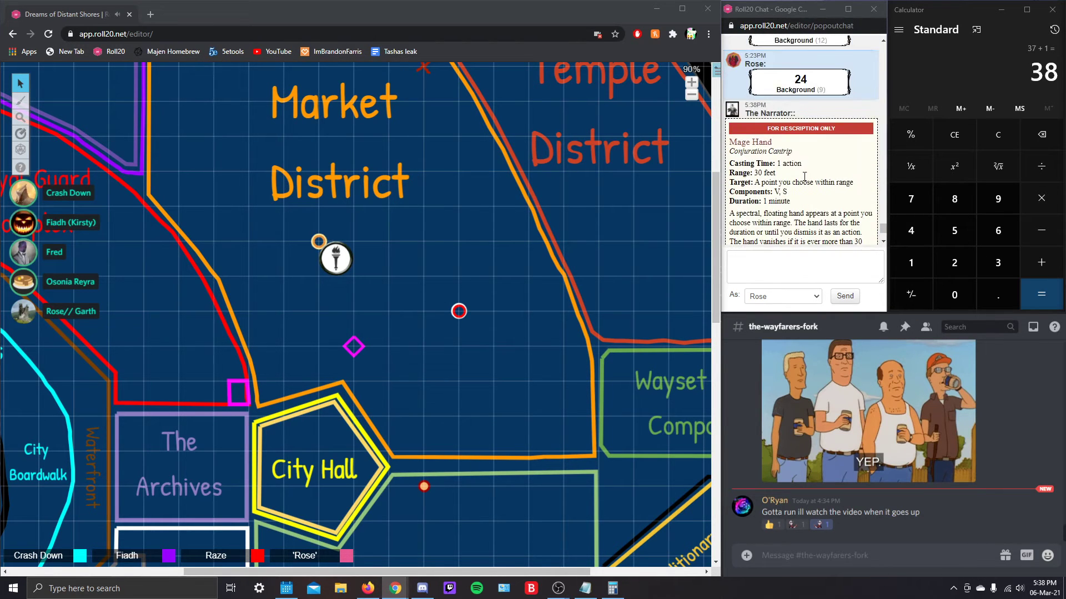
scroll("down", 3)
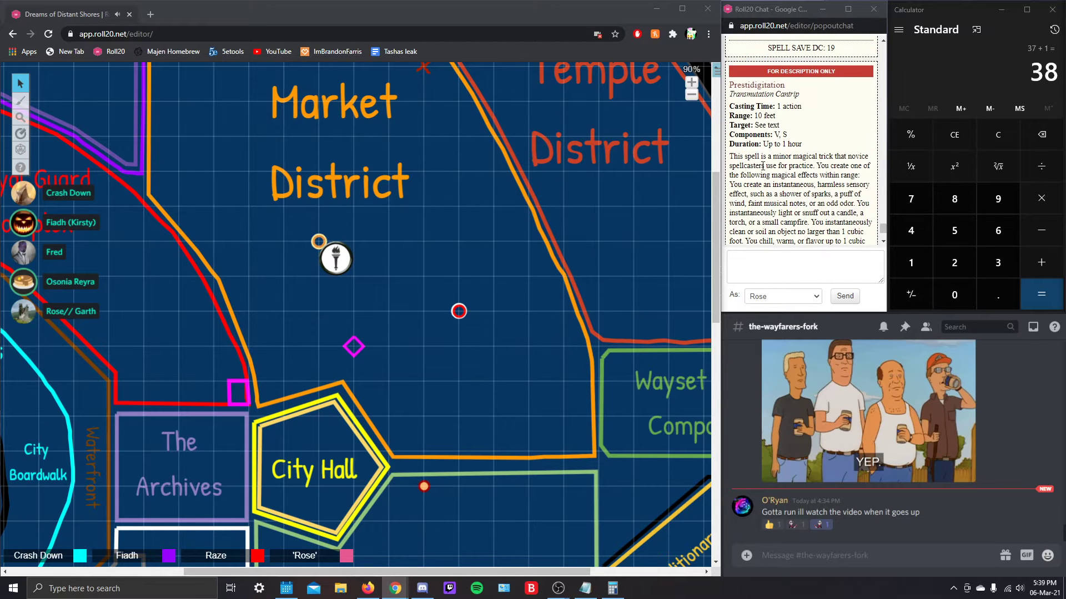
scroll("down", 3)
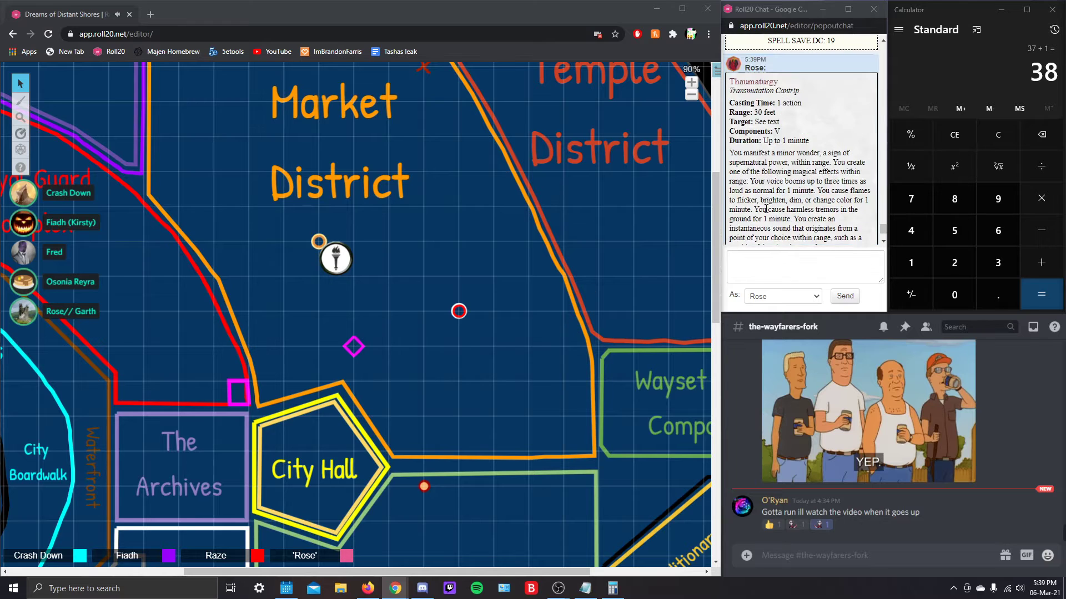
scroll("down", 3)
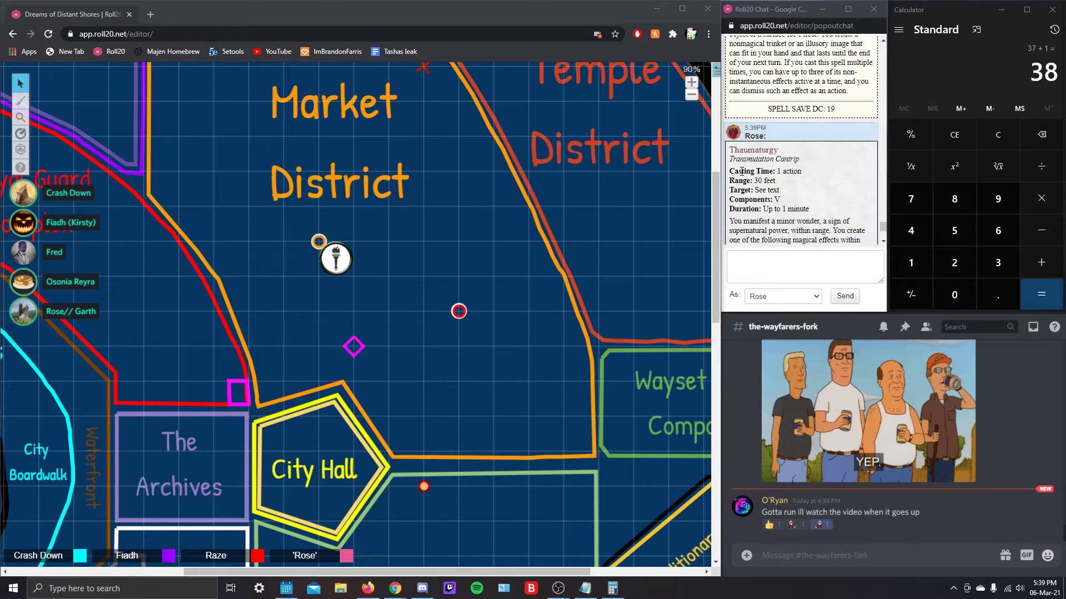
scroll("down", 3)
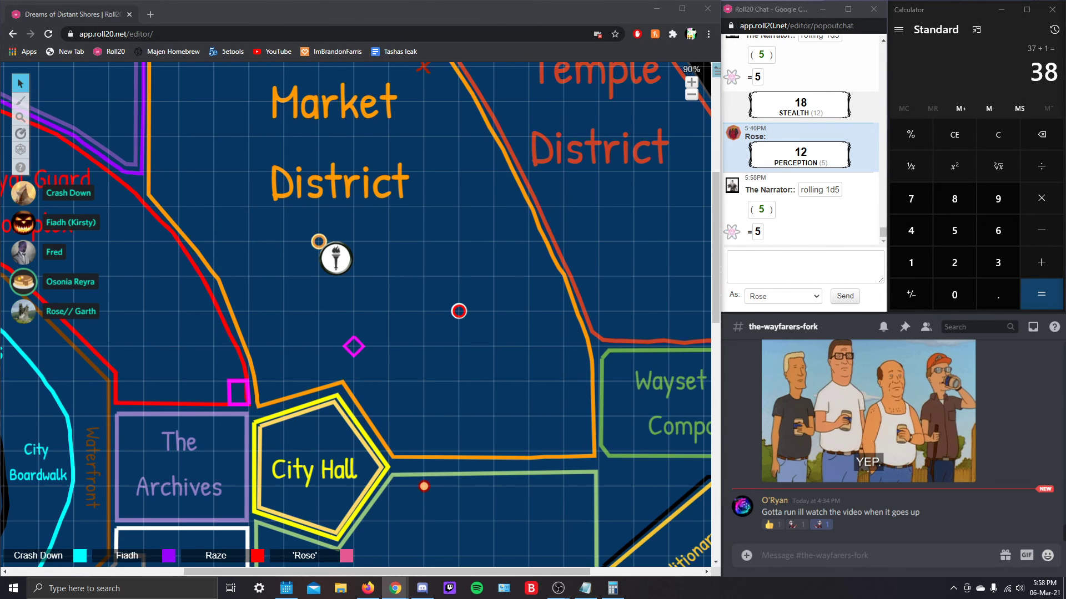
mouse_move(559, 341)
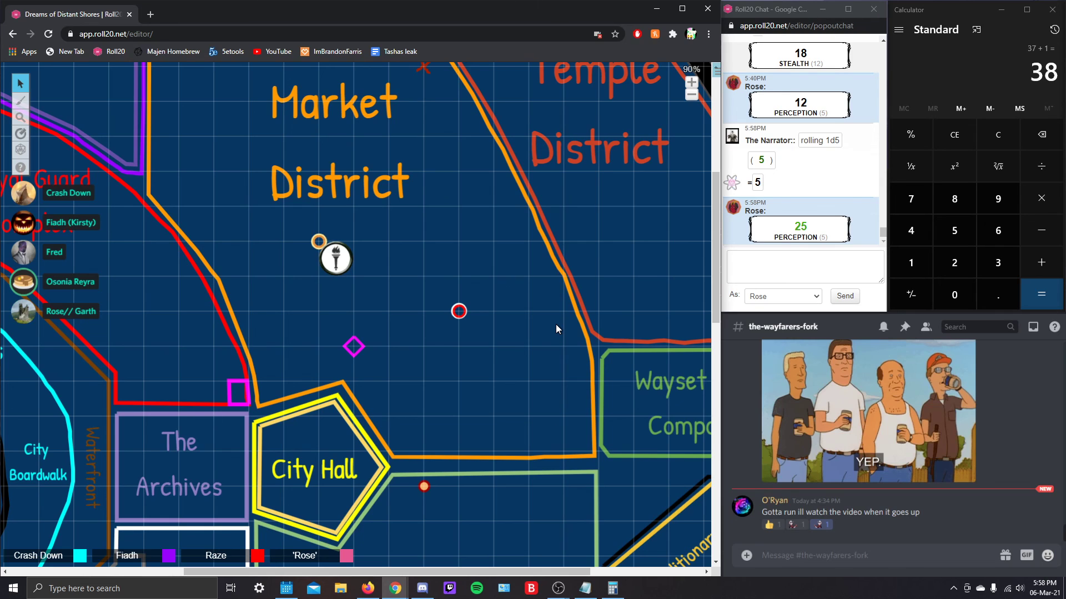
scroll("down", 3)
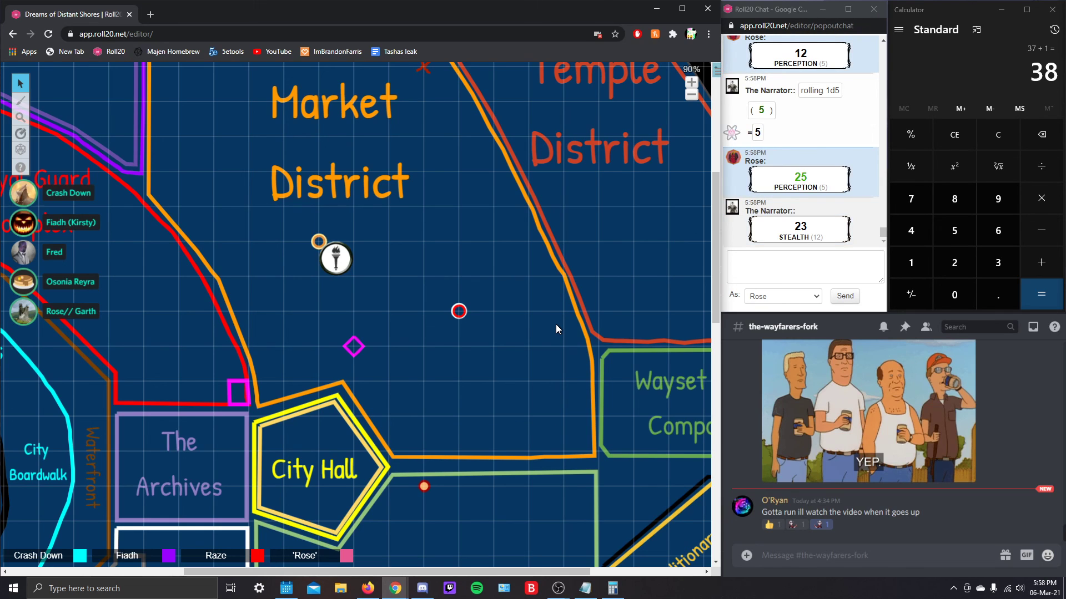